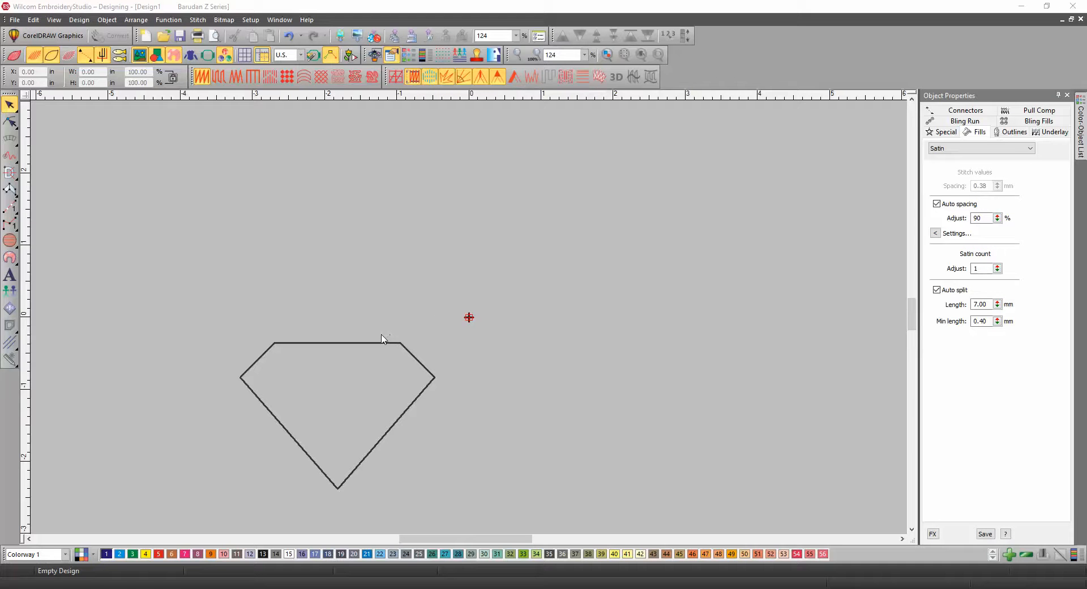
mouse_move(258, 355)
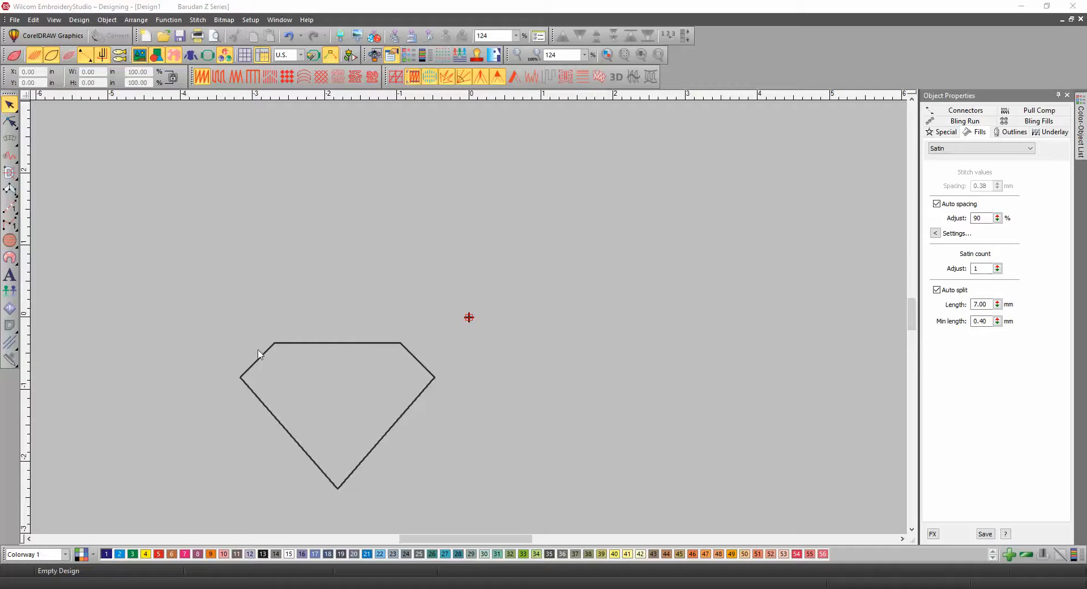
mouse_move(320, 379)
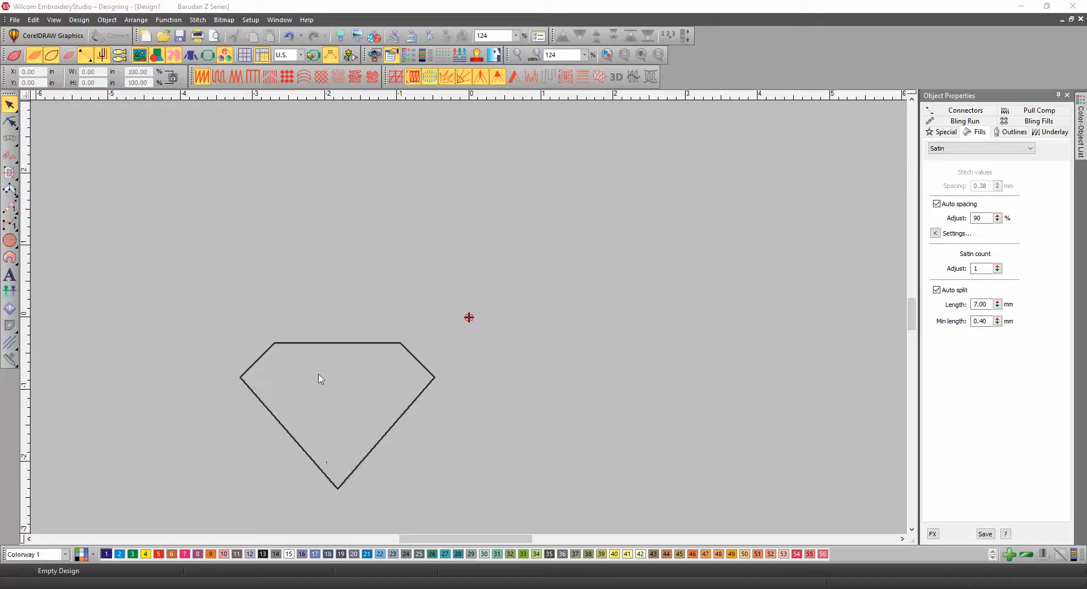
Select the diamond polygon outline.
left_click(321, 378)
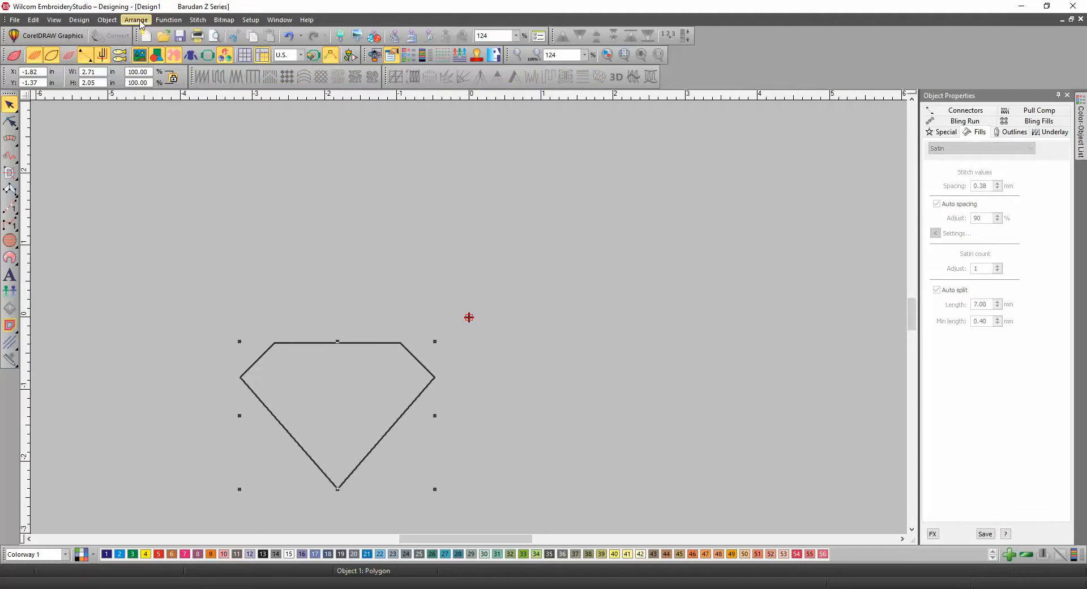
Create a program split pattern named 'Superman' from the diamond and confirm the Normal template warning.
left_click(107, 19)
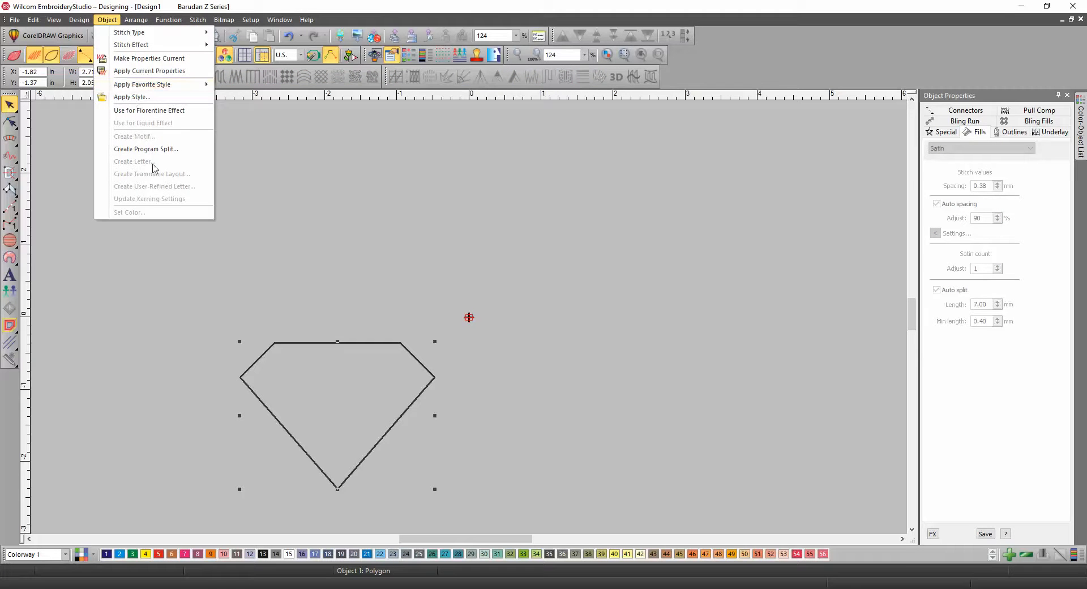
left_click(145, 149)
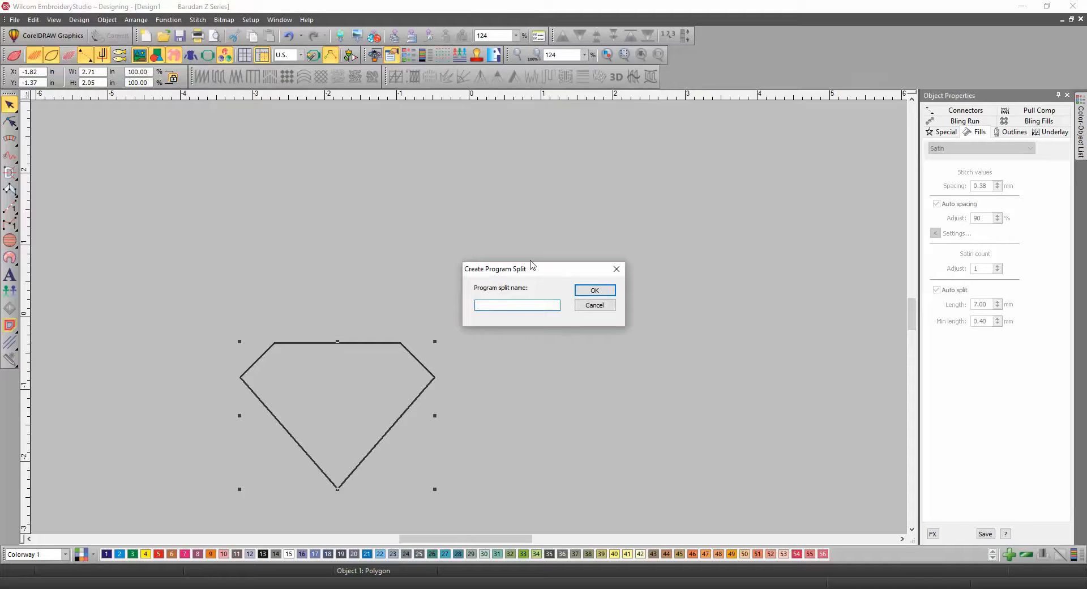
type("Supe")
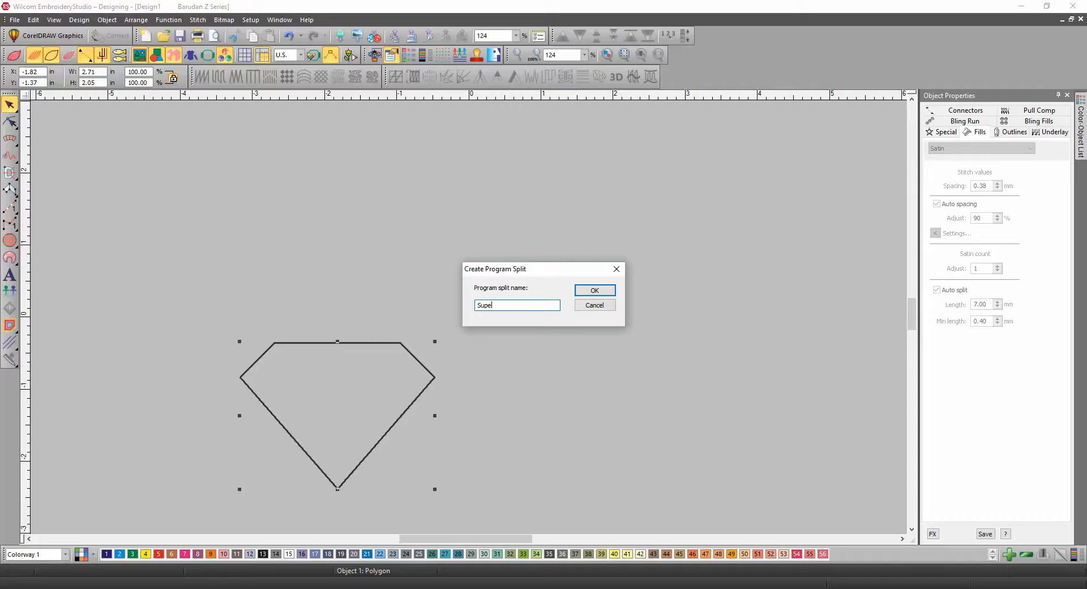
type("rman")
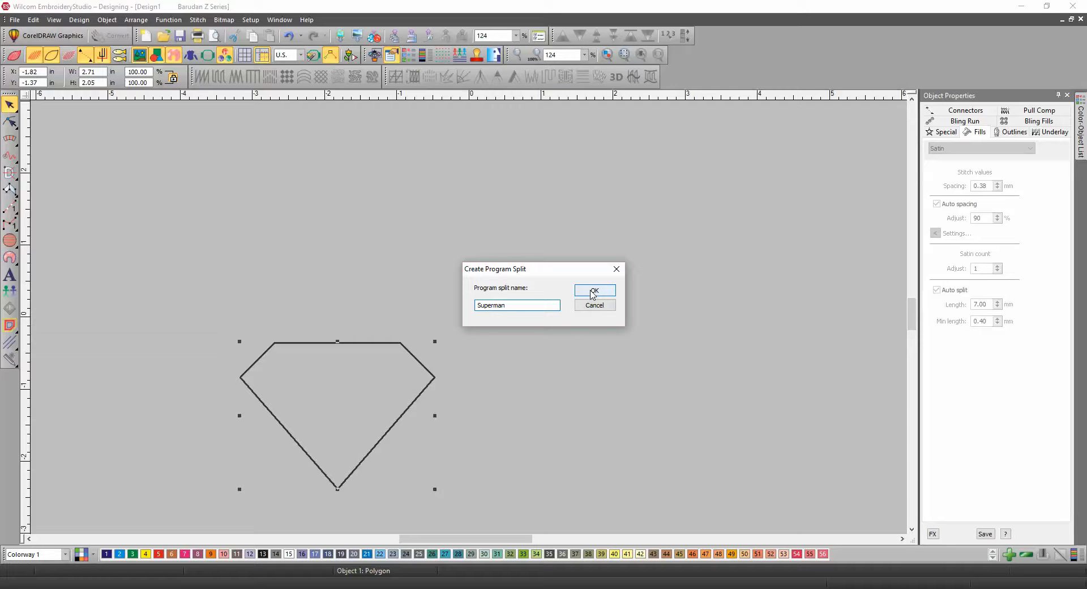
left_click(593, 289)
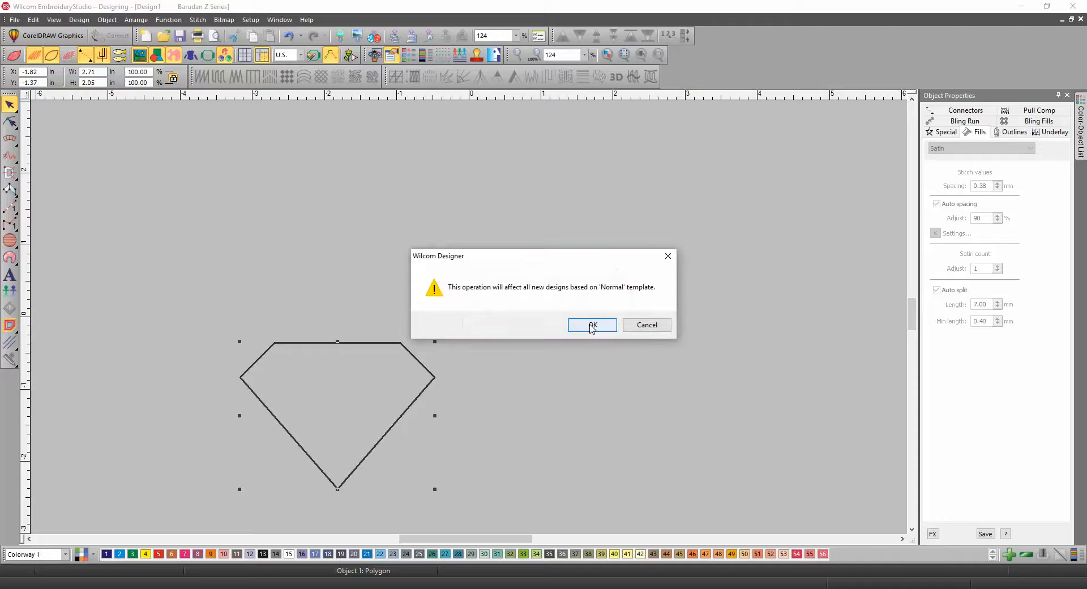
left_click(591, 325)
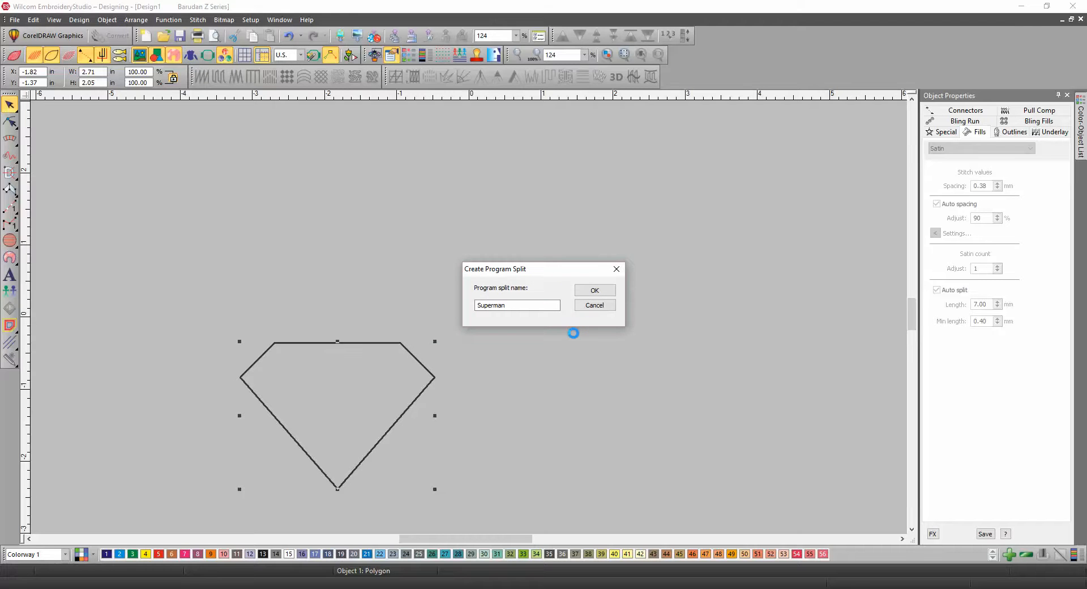
left_click(594, 290)
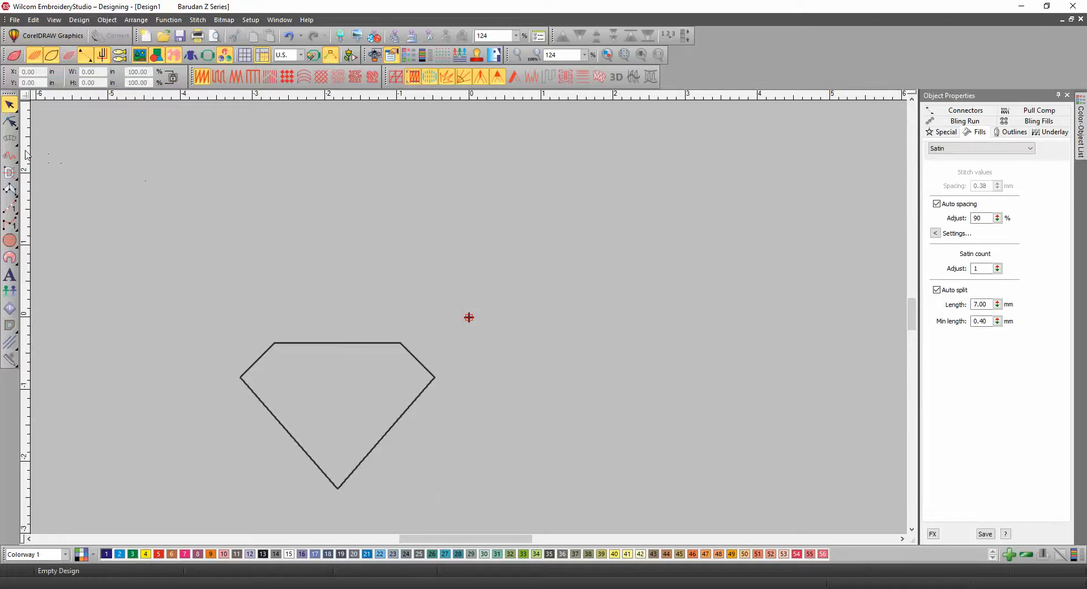
Digitize a rectangular complex fill beside the diamond and select it.
left_click(10, 172)
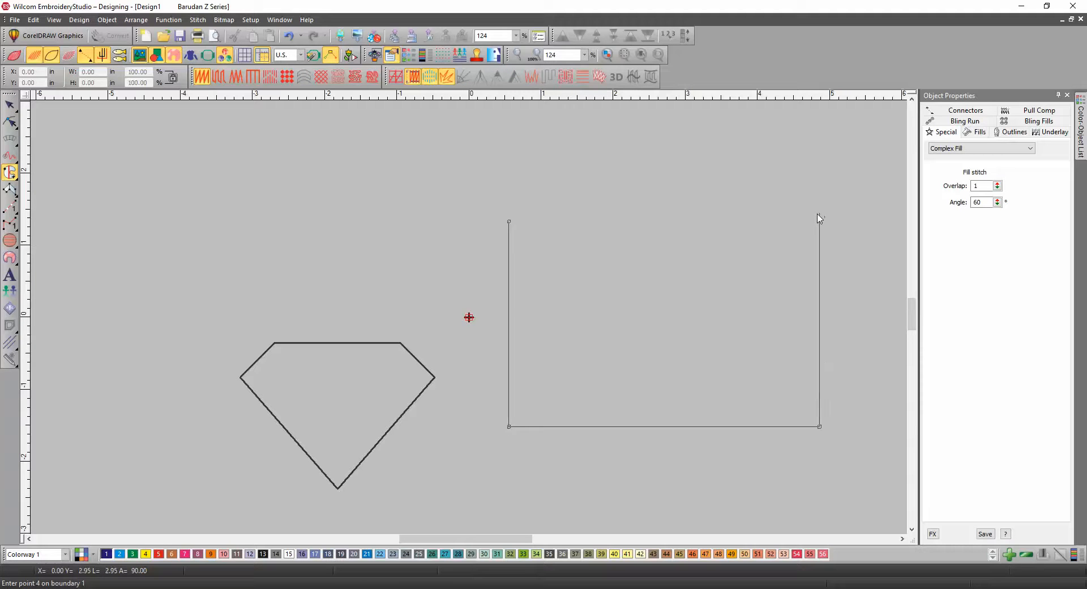
left_click(818, 214)
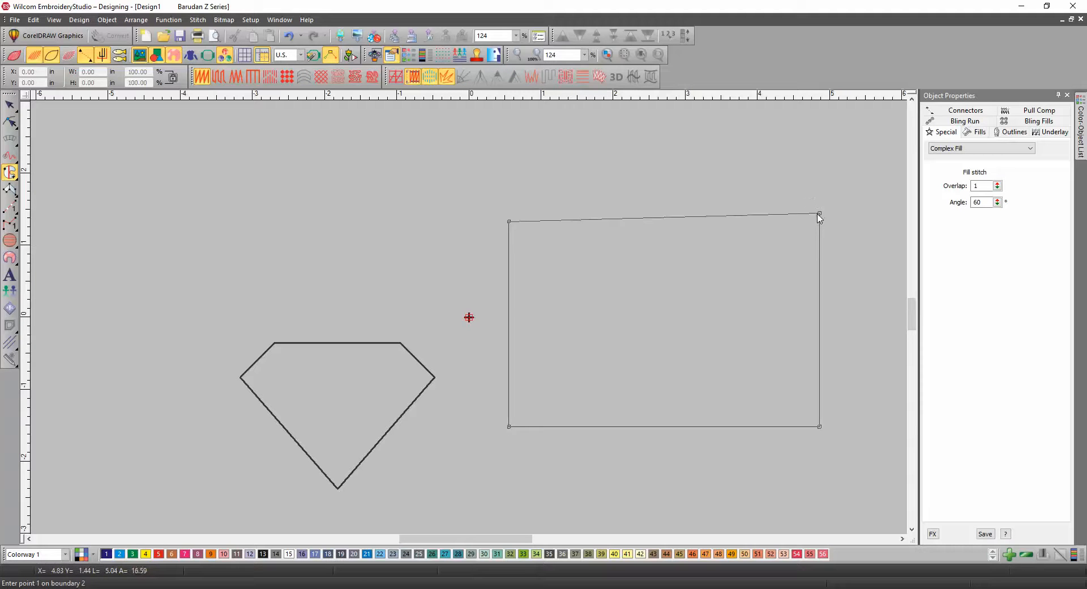
left_click(819, 215)
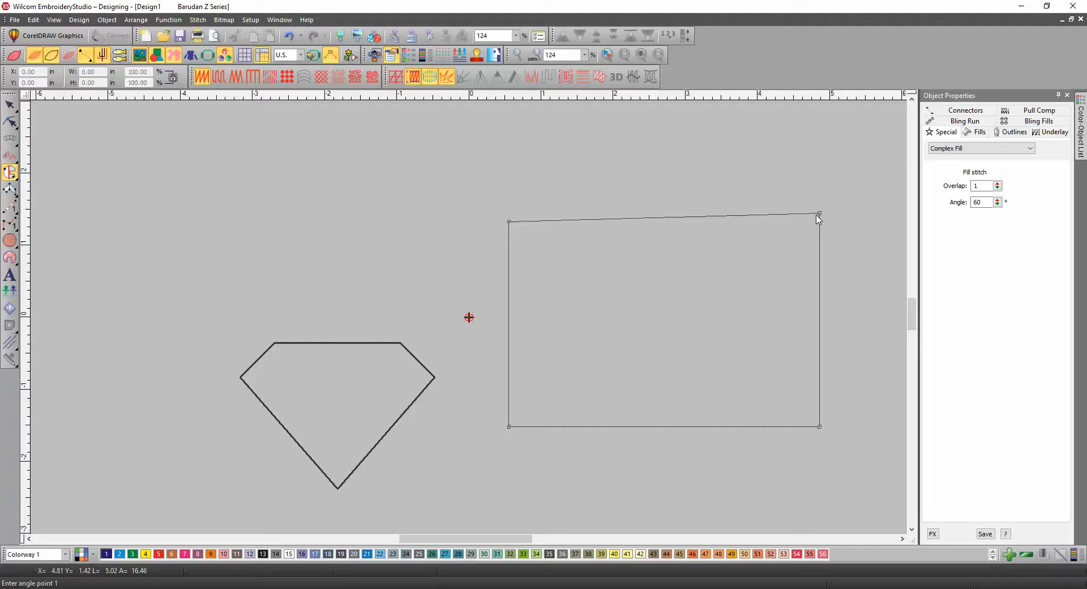
mouse_move(586, 324)
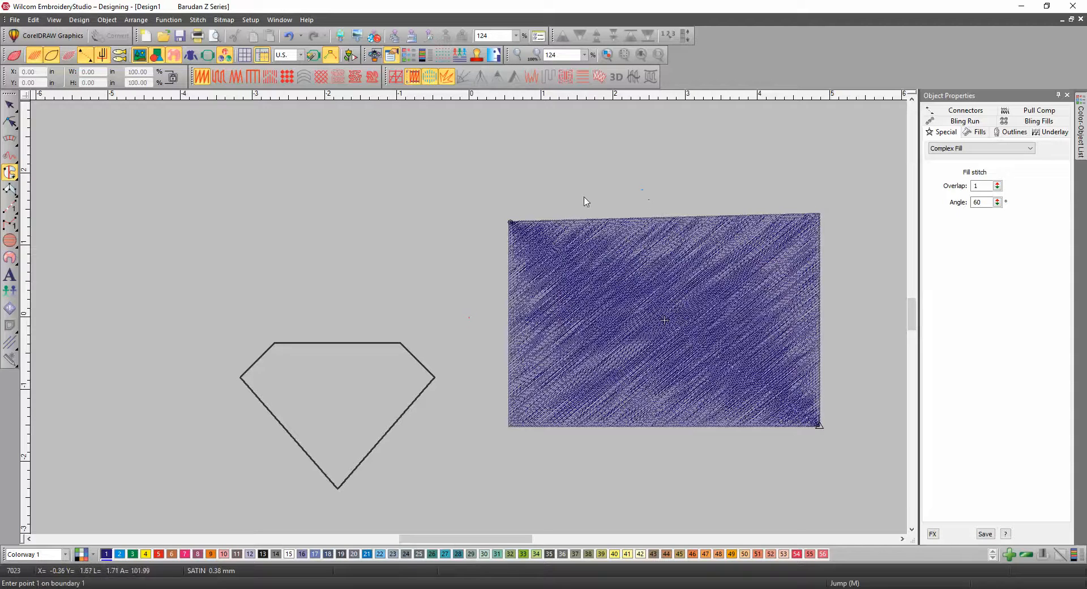
left_click(663, 320)
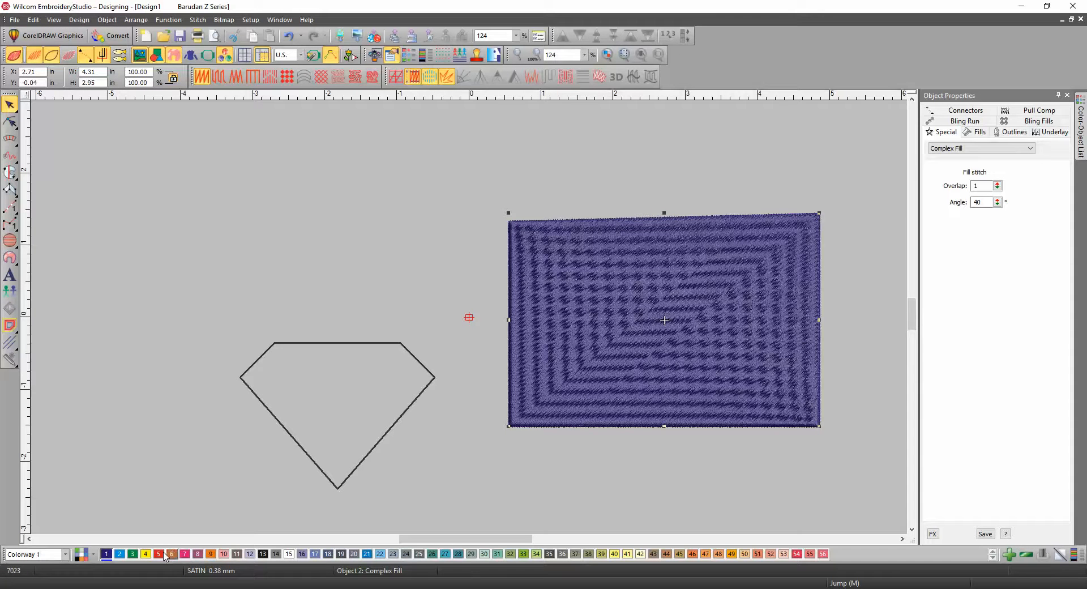
Color the rectangle red (colour 5) and try the Superman combination split arrangements, ending on alternating.
left_click(158, 553)
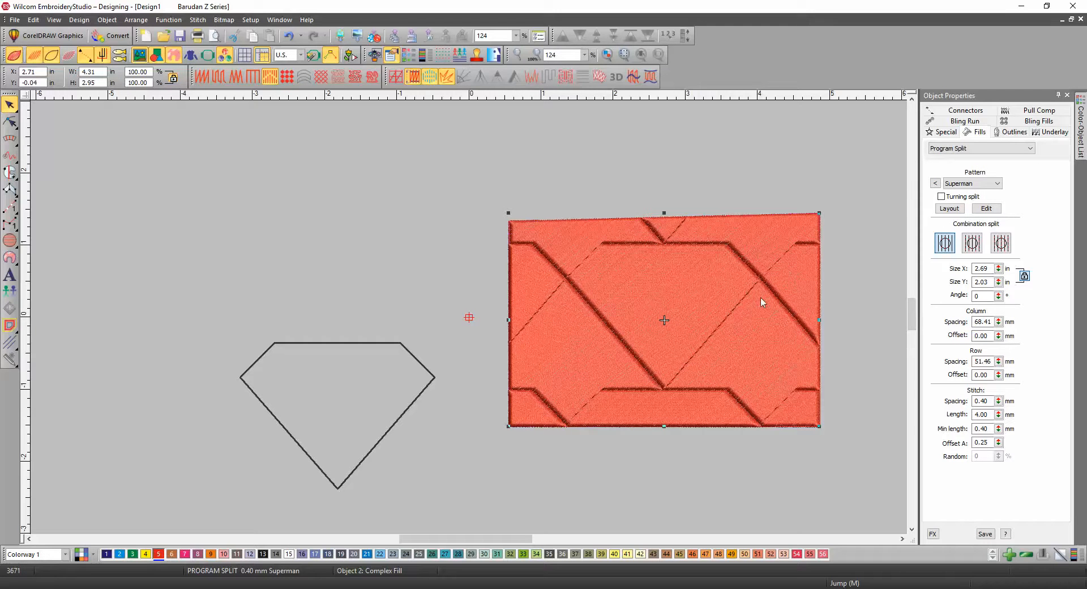
left_click(971, 243)
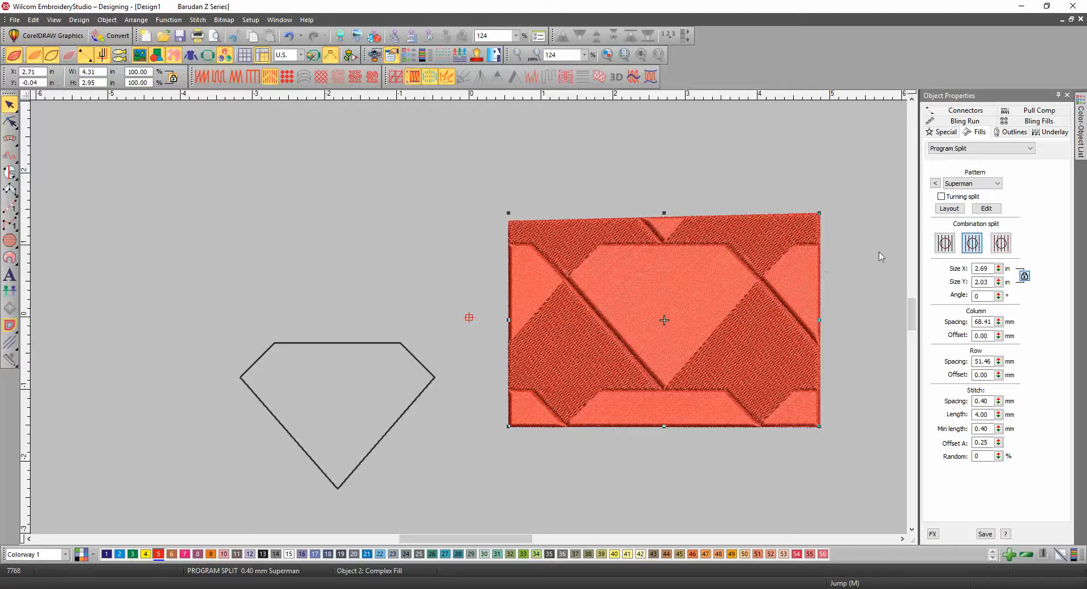
left_click(945, 243)
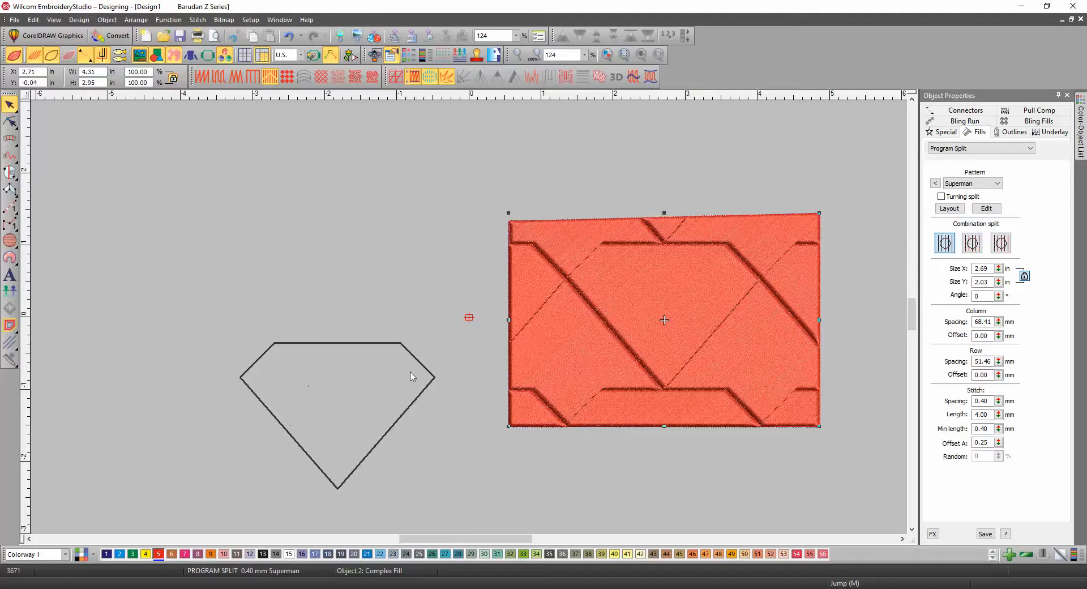
left_click(973, 243)
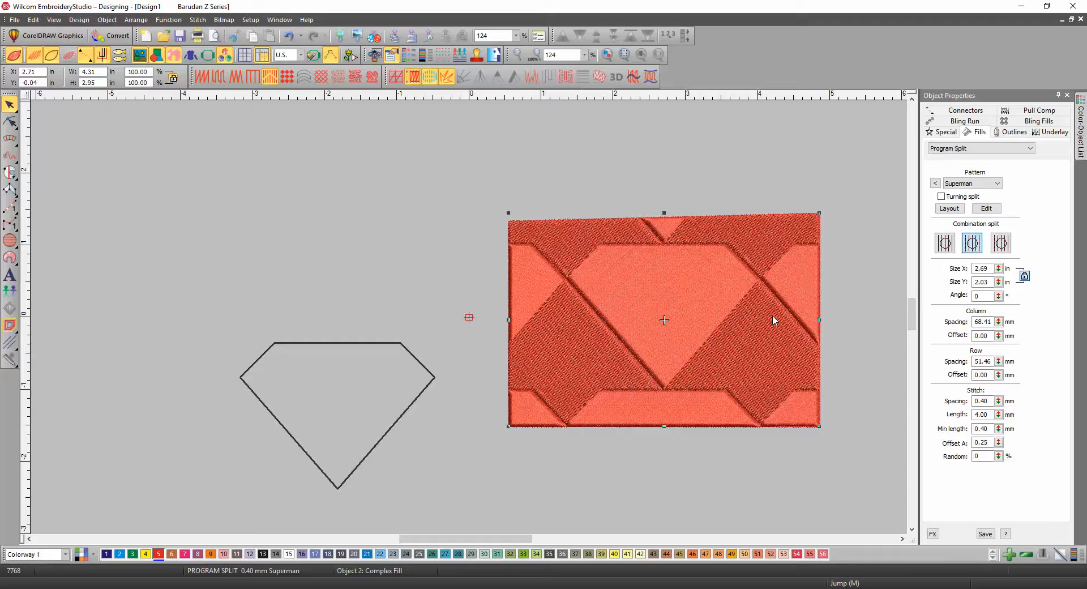
mouse_move(889, 259)
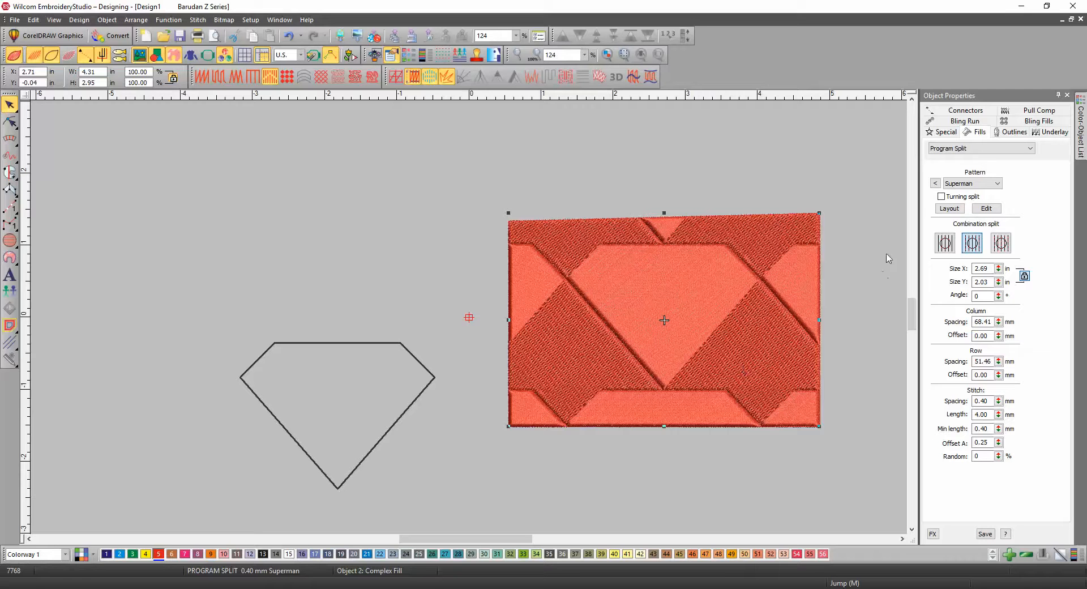
Use Layout to drag the pattern handles, shrinking the Superman diamonds into a small tiled grid.
left_click(948, 208)
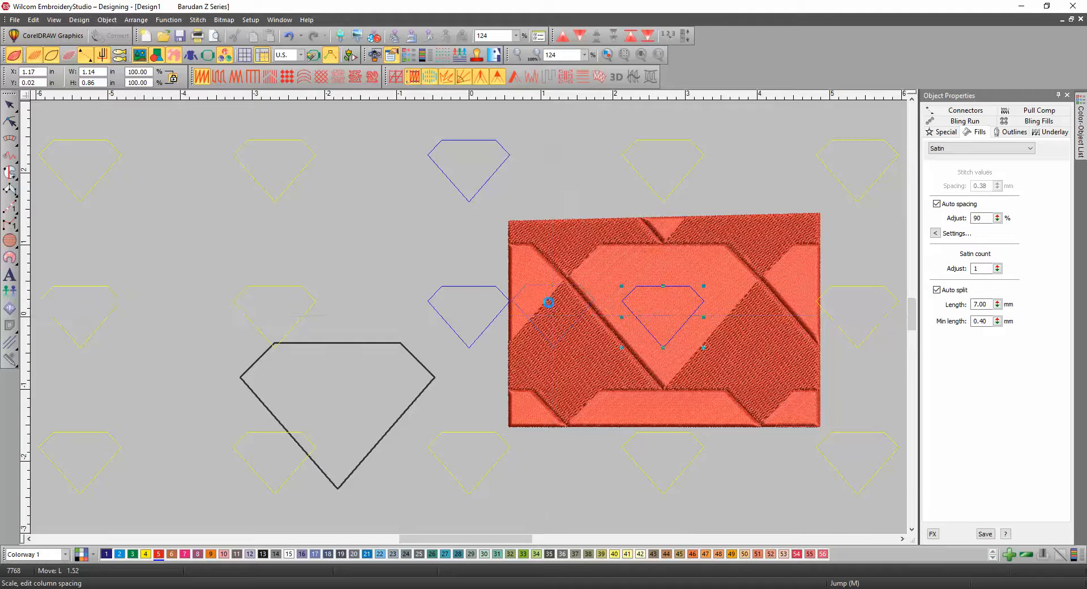
left_click_drag(547, 303, 510, 260)
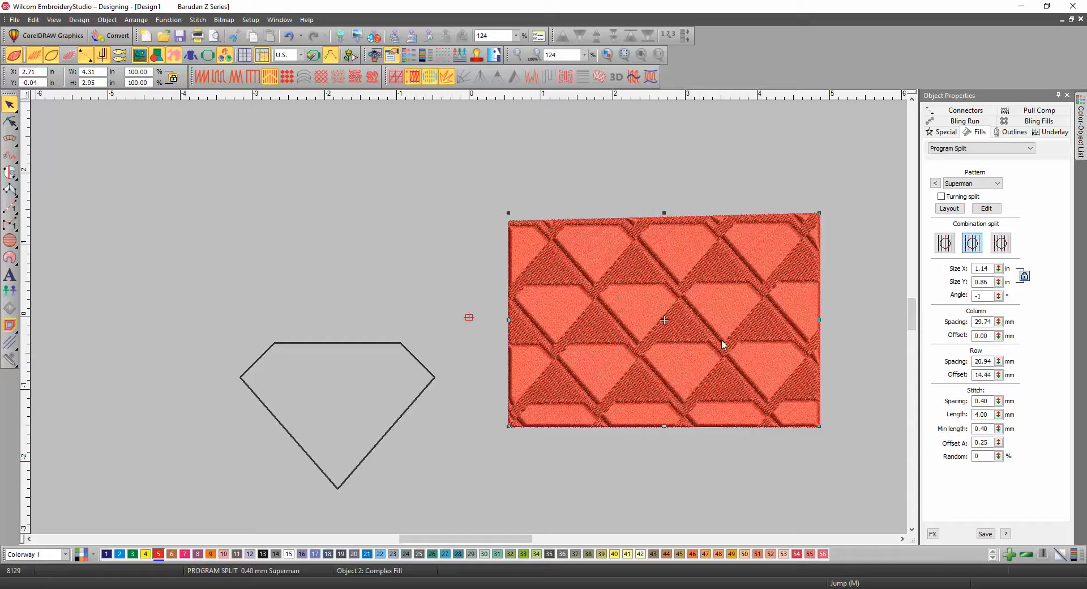
mouse_move(664, 325)
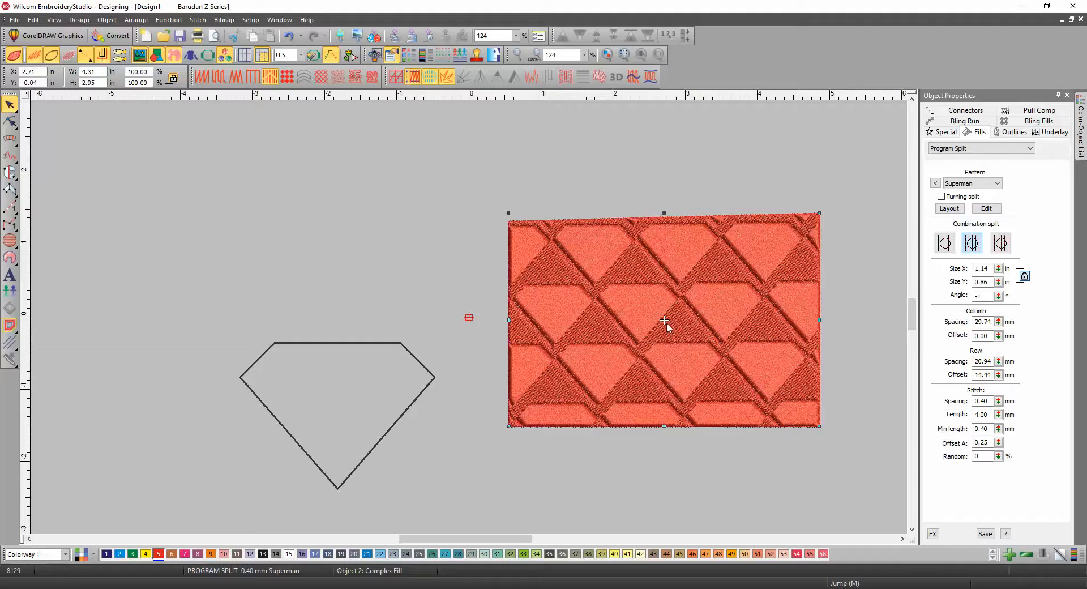